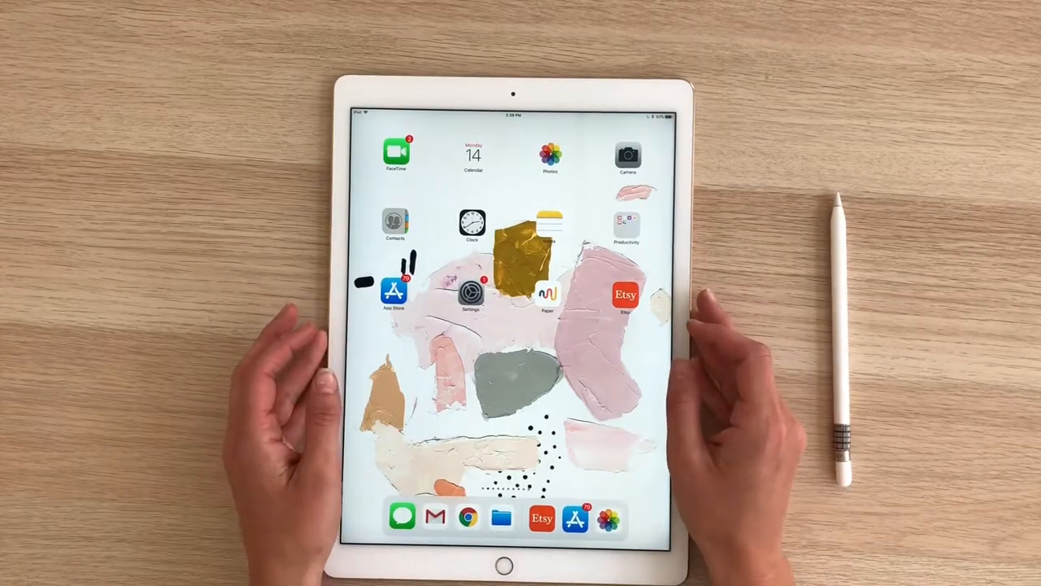
mouse_move(245, 407)
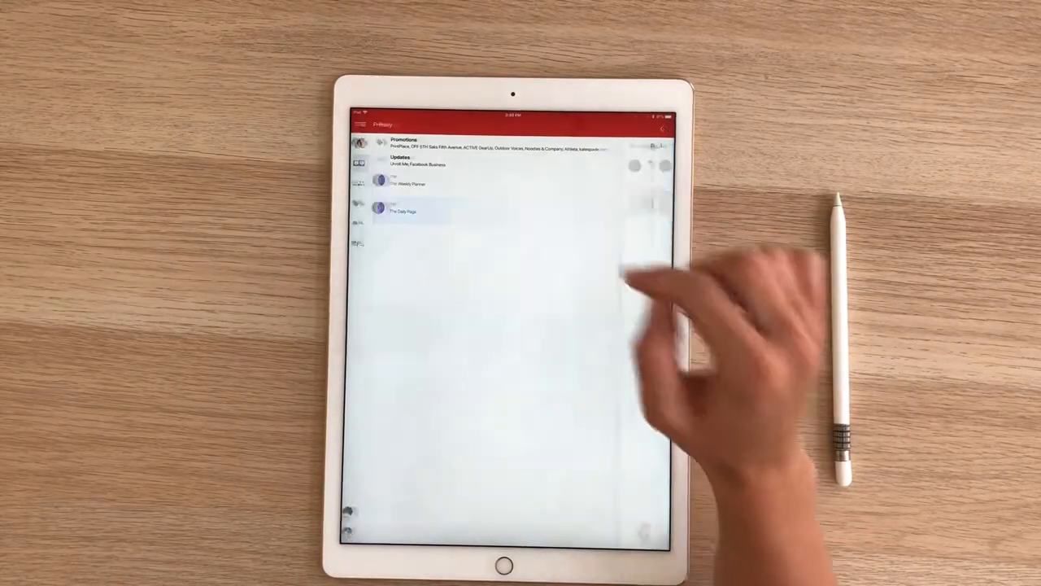
Step: Save The Daily Page and The Weekly Planner image attachments from Gmail to Photos
left_click(403, 211)
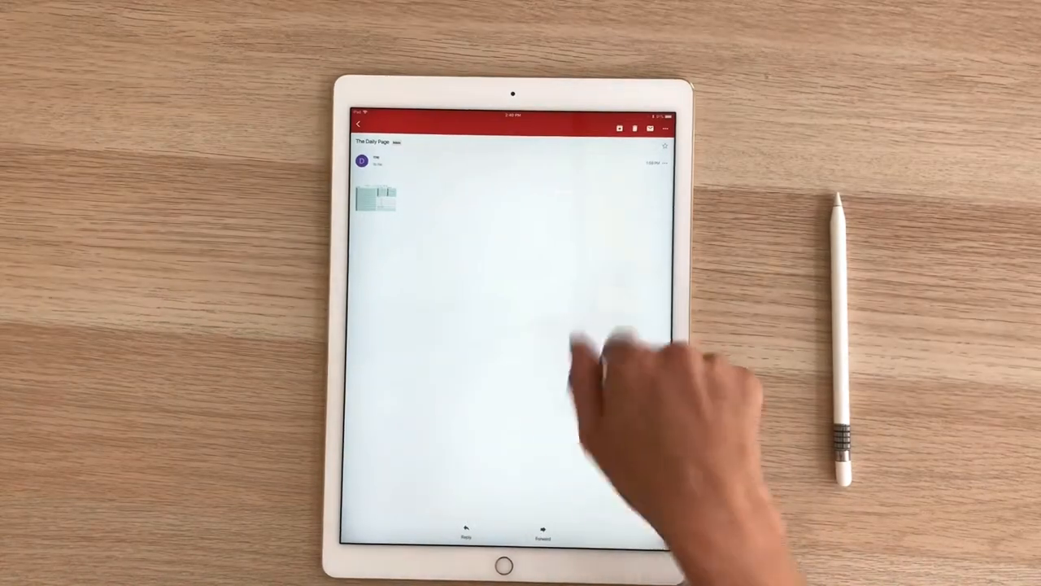
left_click(375, 199)
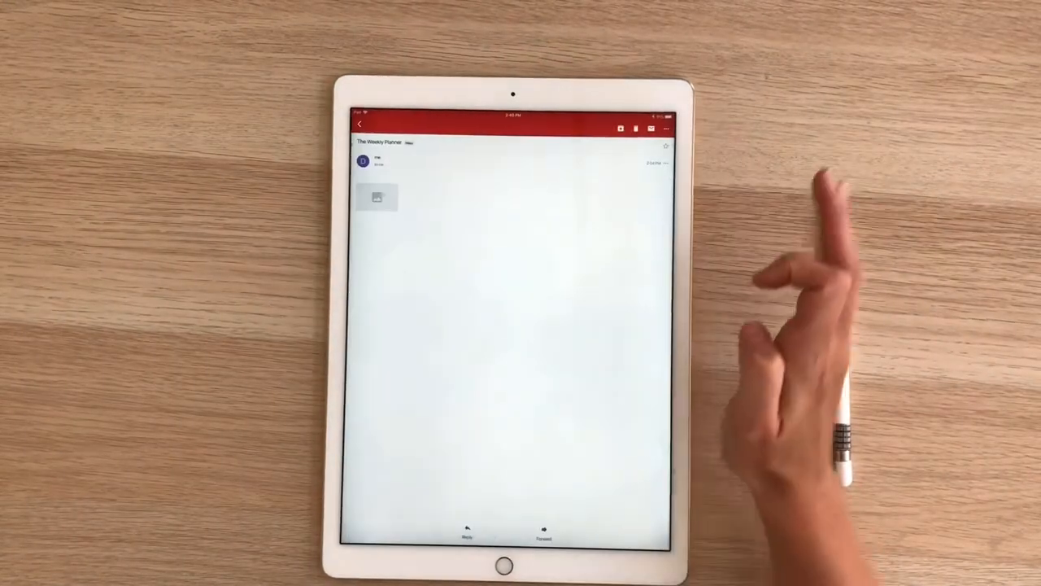
left_click(377, 198)
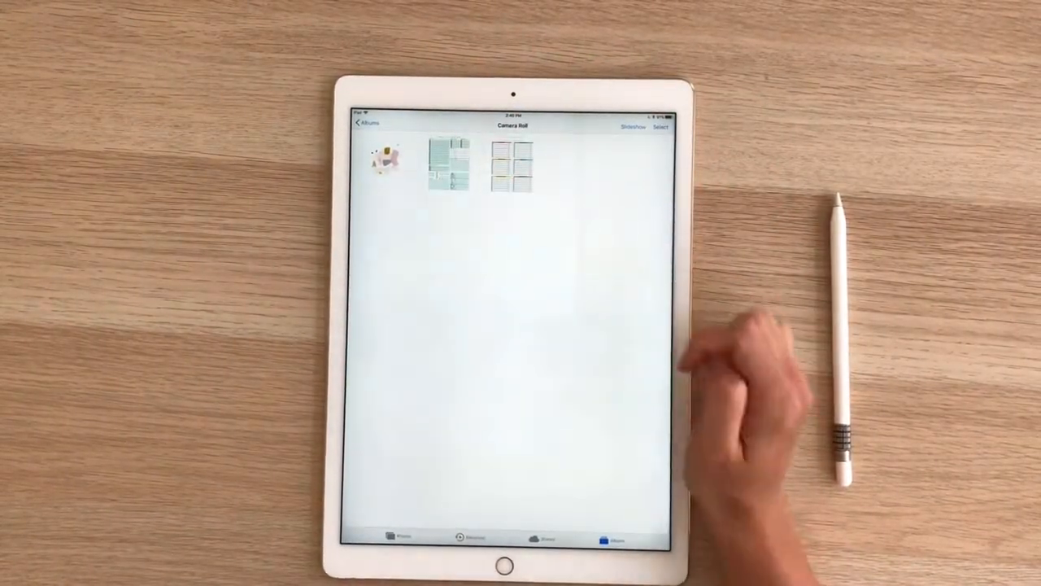
Step: Return from Camera Roll, with both planner images saved, to the Albums list
left_click(366, 123)
type("PAGES")
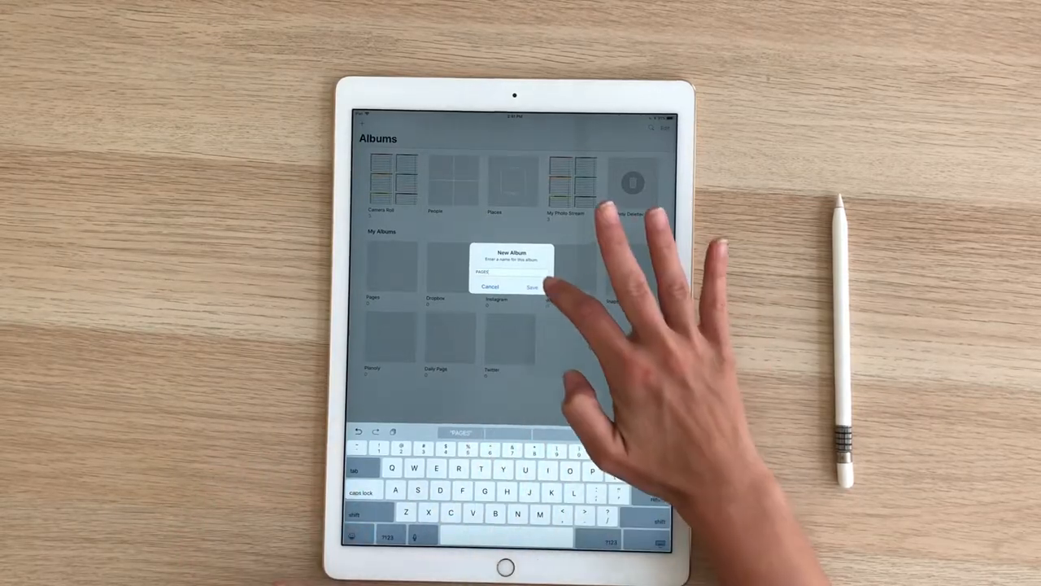
Step: Save the new album with the name PAGES
left_click(532, 285)
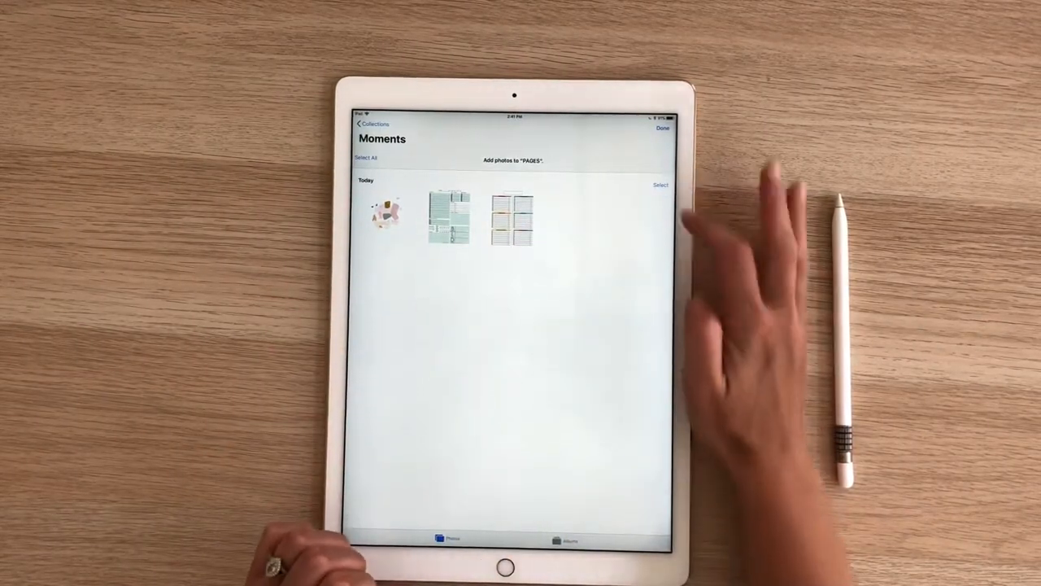
Step: Select the planner page images in the picker and add them to PAGES
left_click(367, 157)
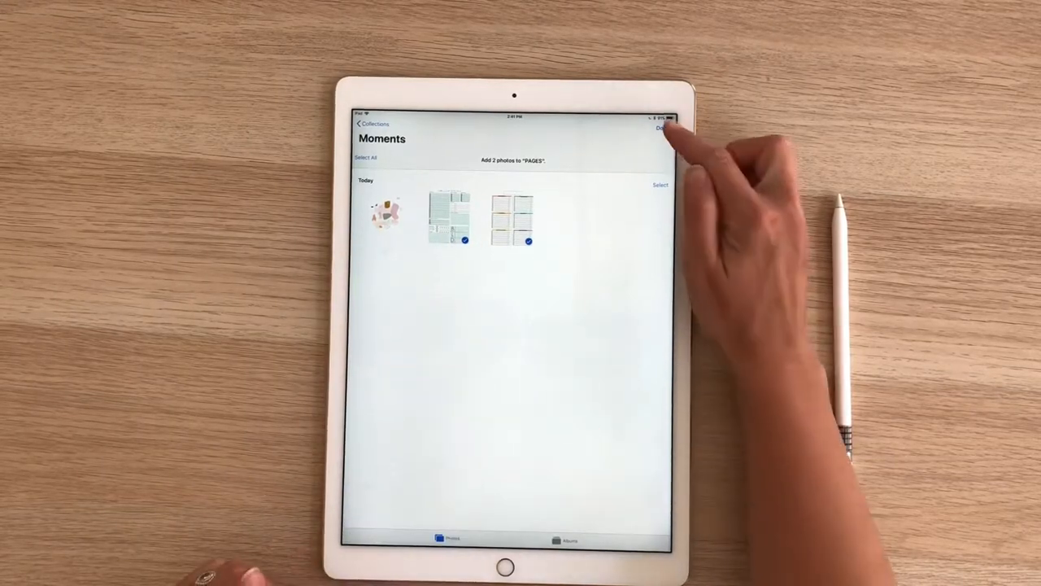
left_click(664, 126)
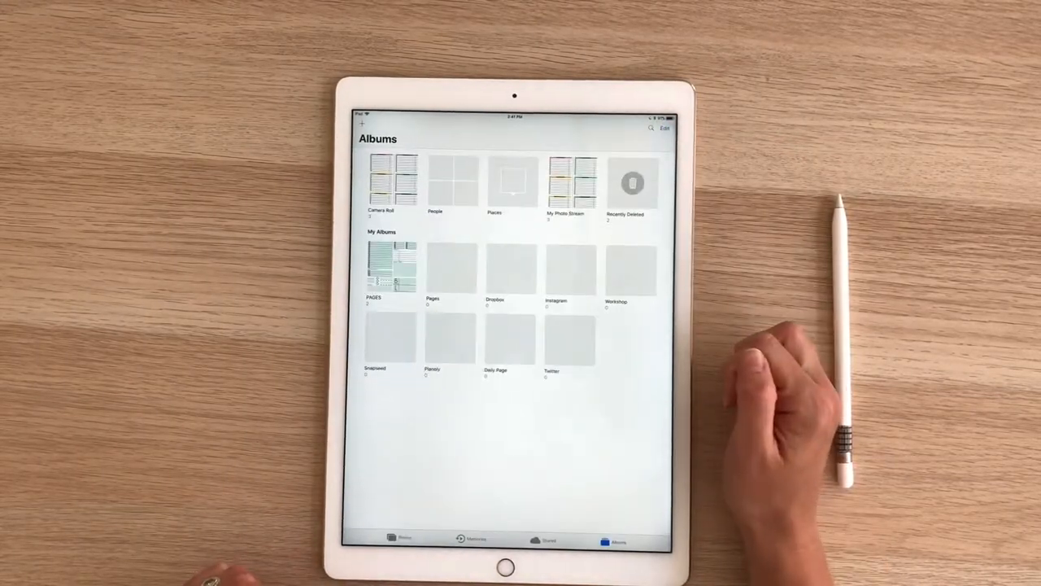
Step: Open the PAGES album and show the weekly Monday–Weekend planner full screen
left_click(391, 269)
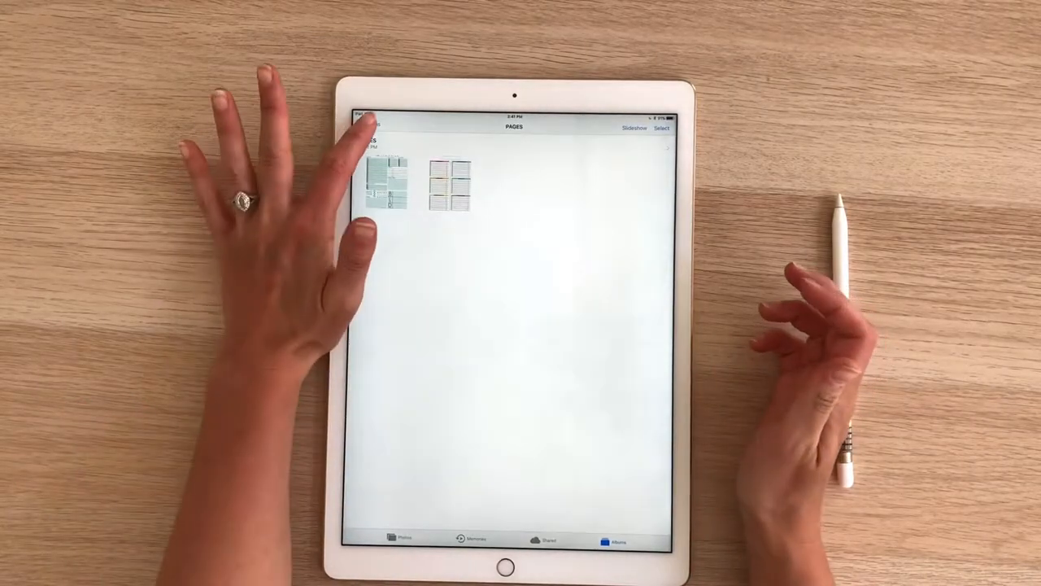
left_click(366, 127)
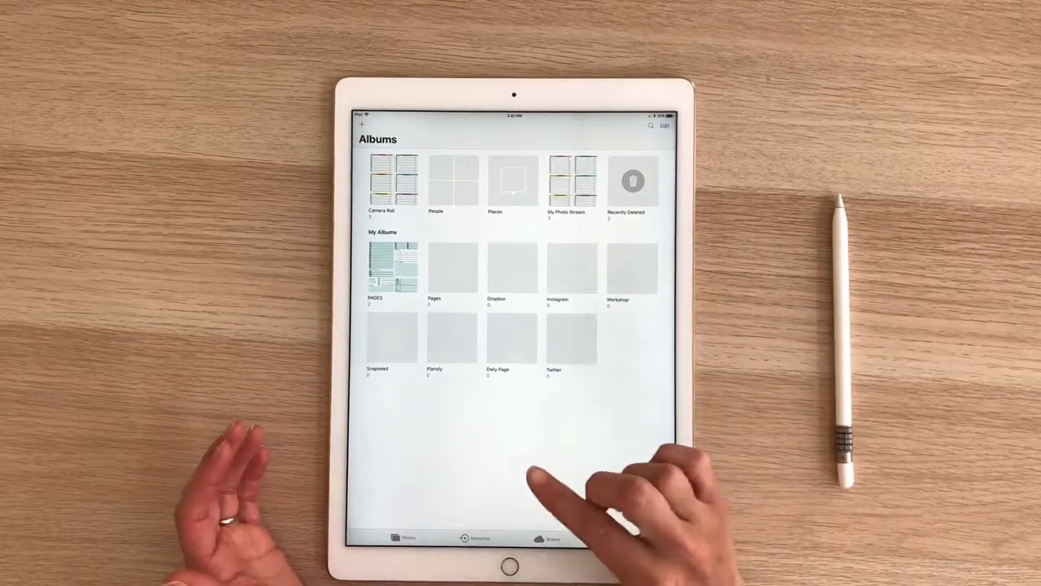
left_click(392, 269)
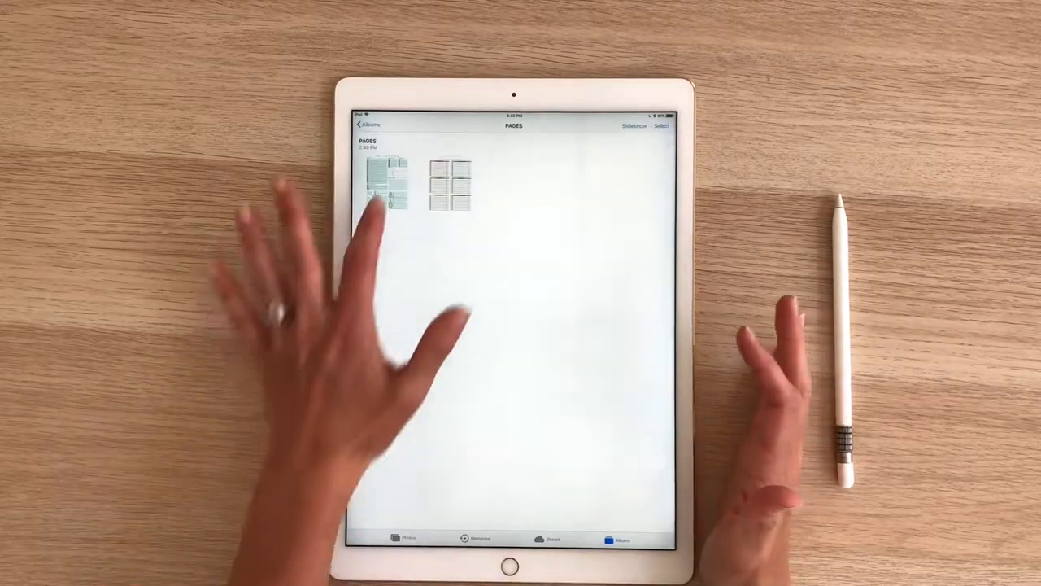
left_click(380, 179)
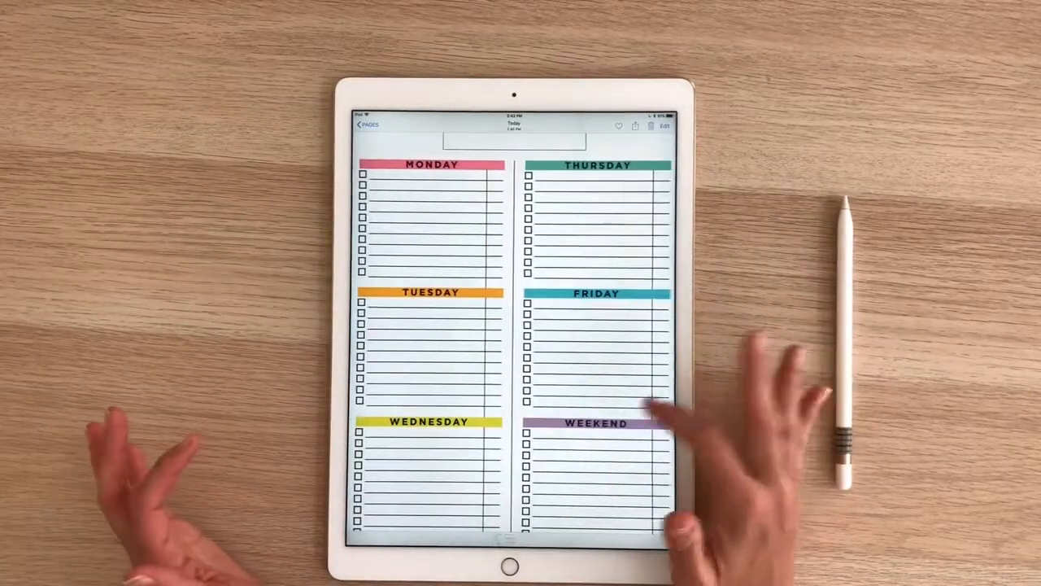